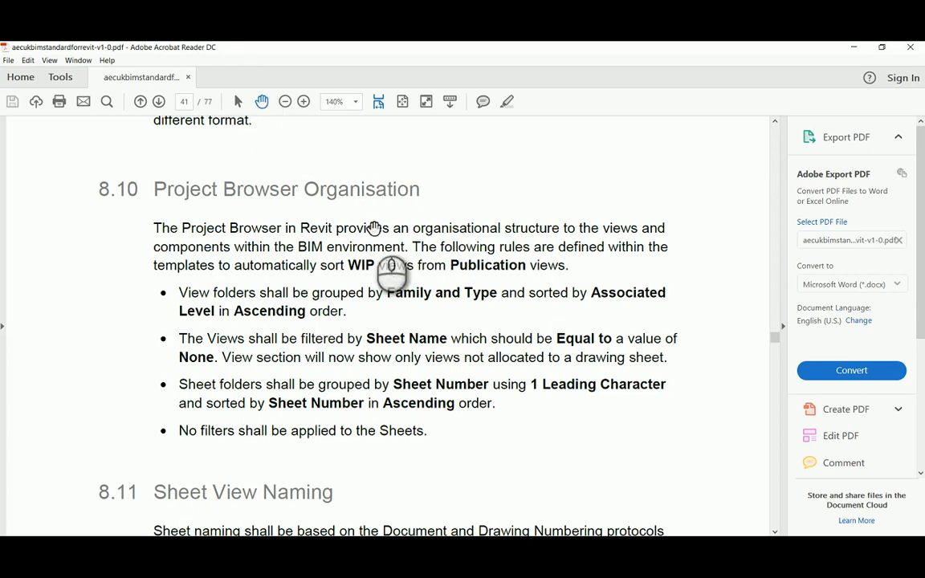
mouse_move(495, 304)
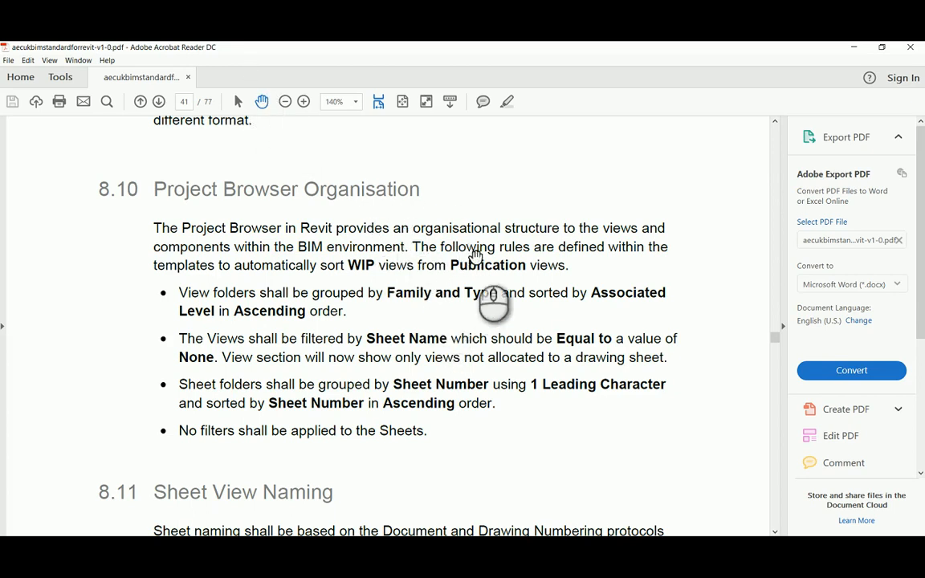
mouse_move(517, 288)
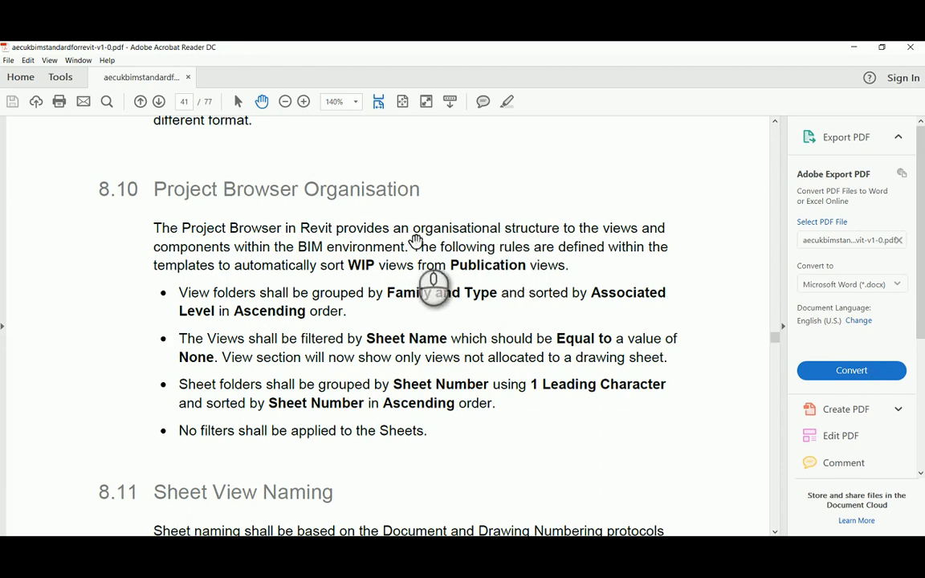
mouse_move(389, 249)
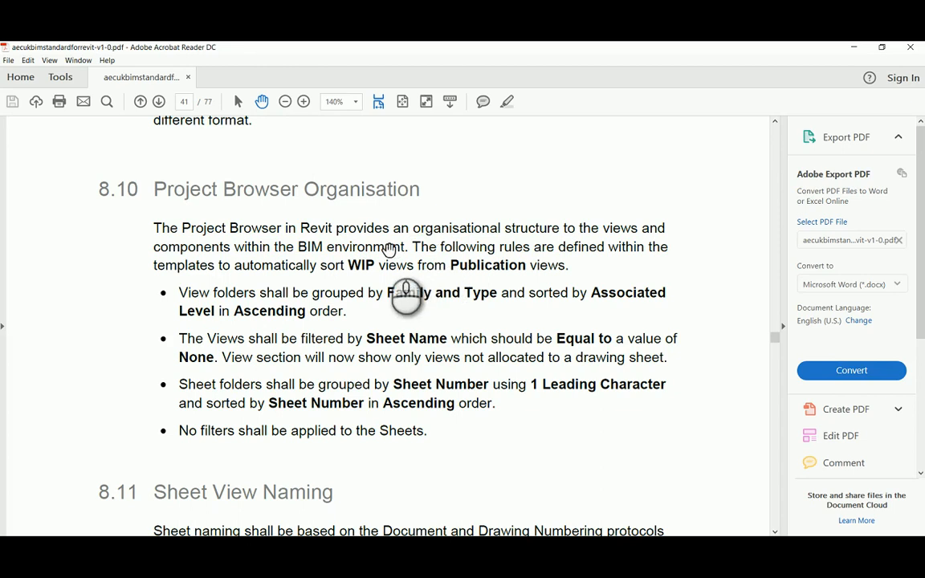
mouse_move(264, 201)
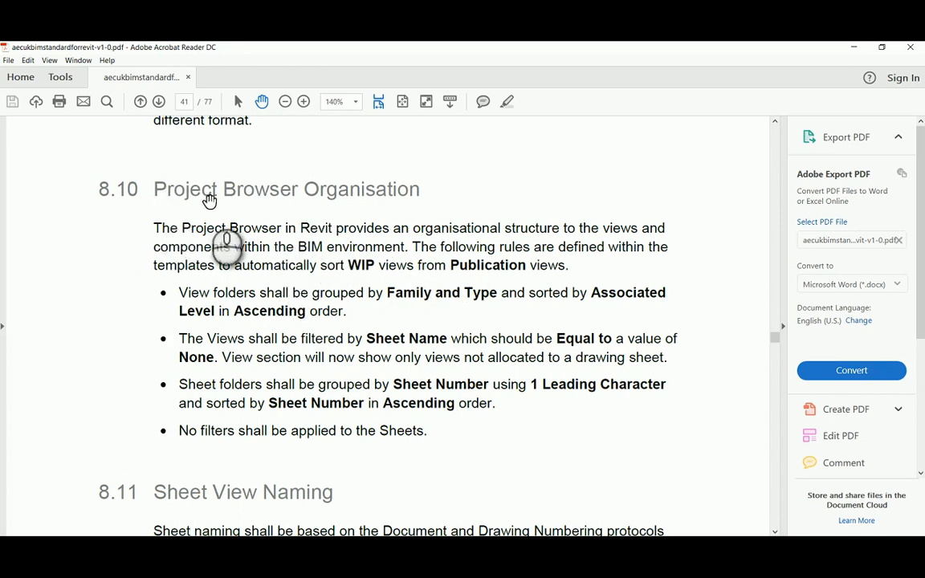
mouse_move(553, 336)
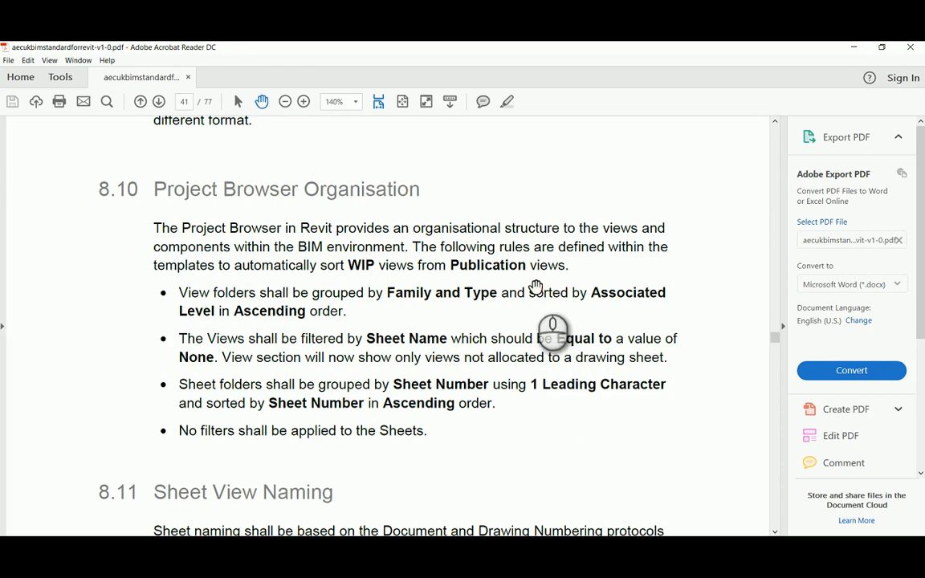
mouse_move(595, 305)
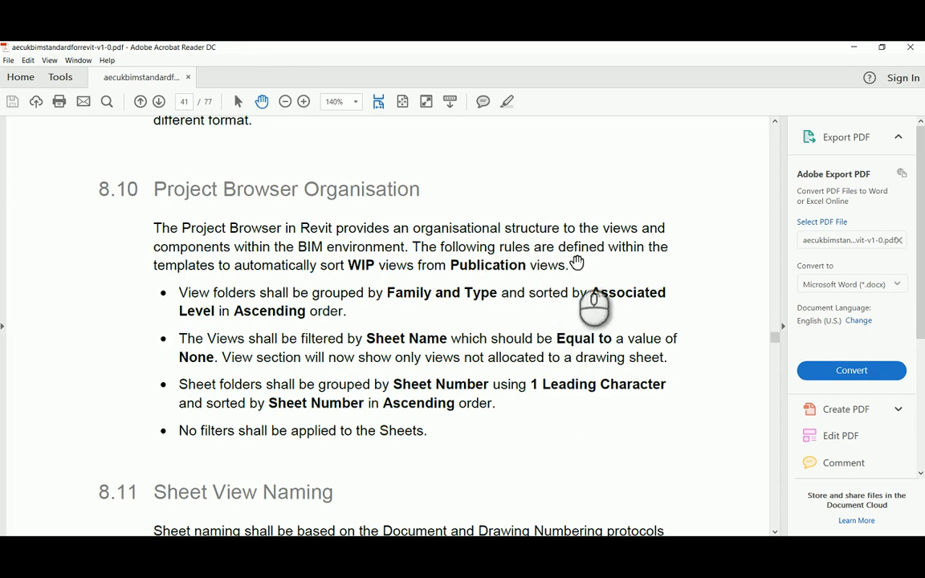
mouse_move(324, 394)
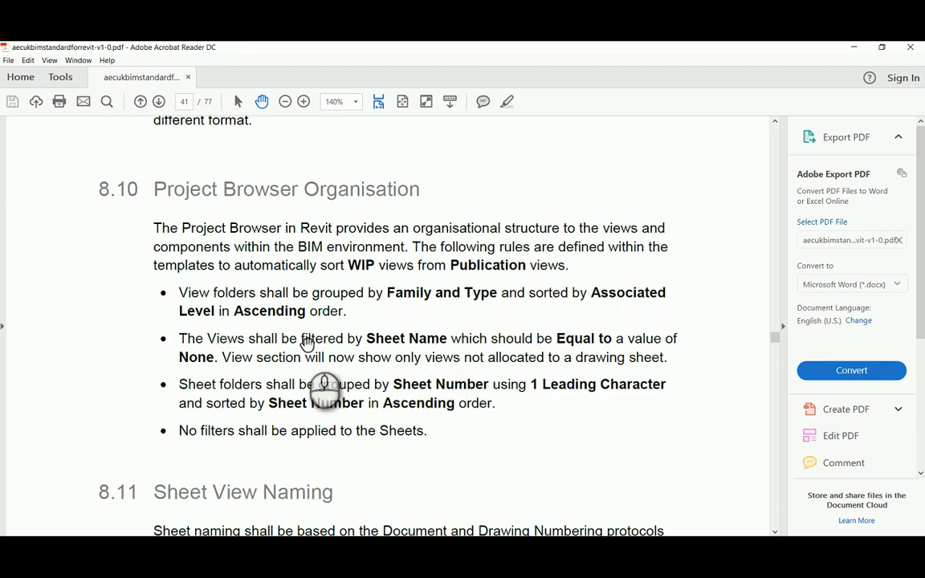
mouse_move(642, 385)
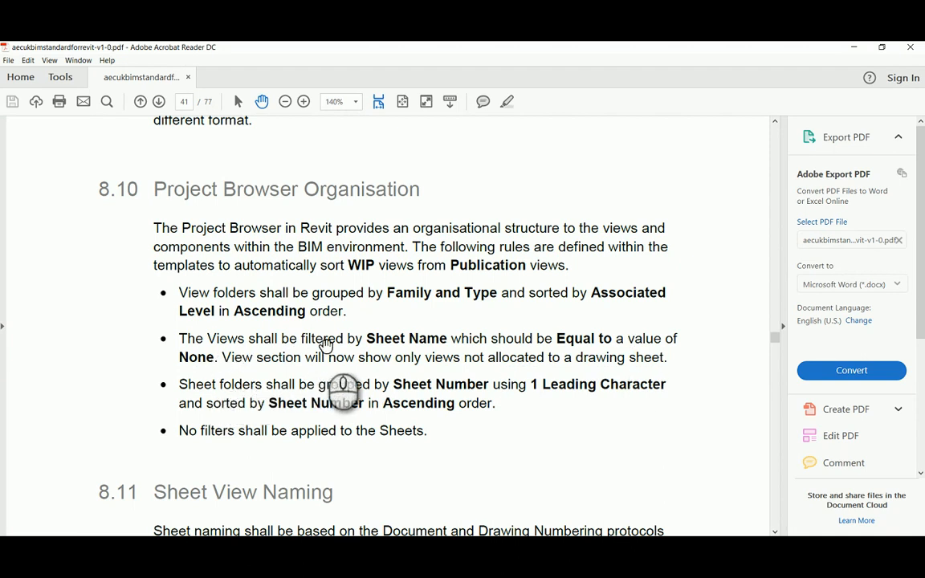
mouse_move(469, 394)
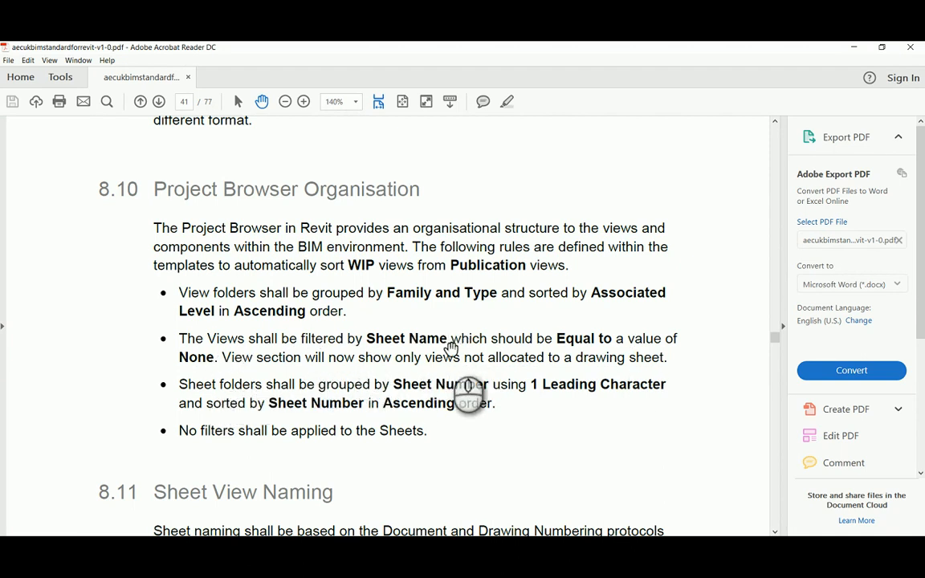
mouse_move(371, 390)
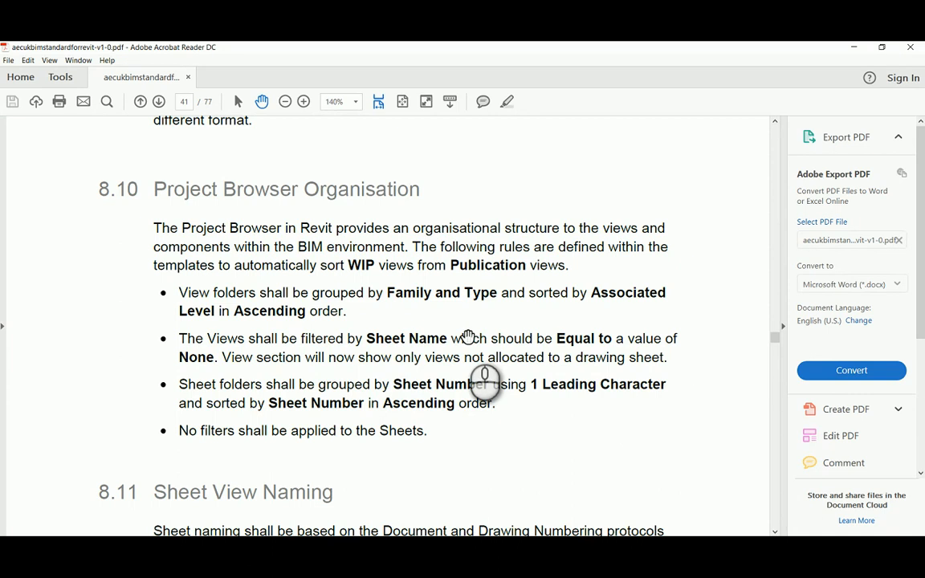
mouse_move(490, 323)
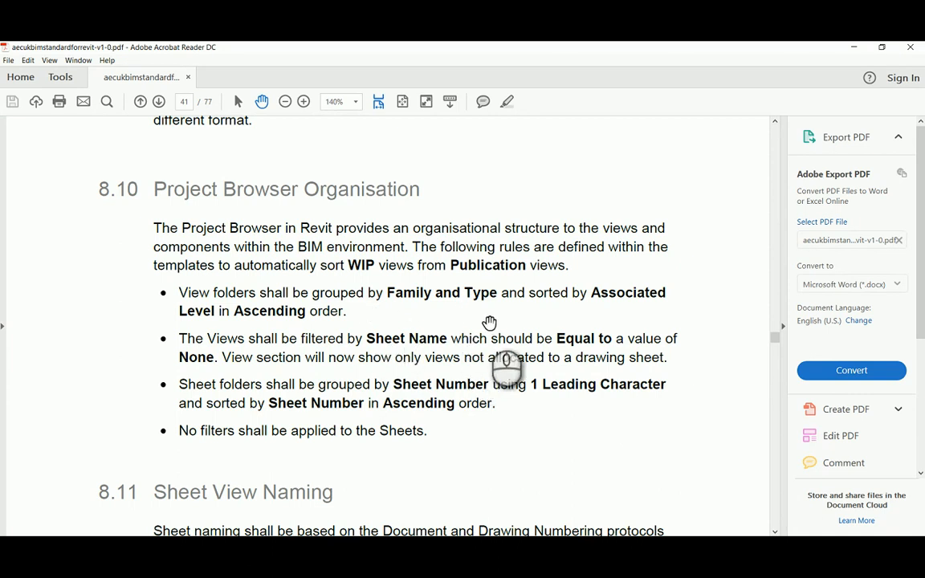
mouse_move(479, 410)
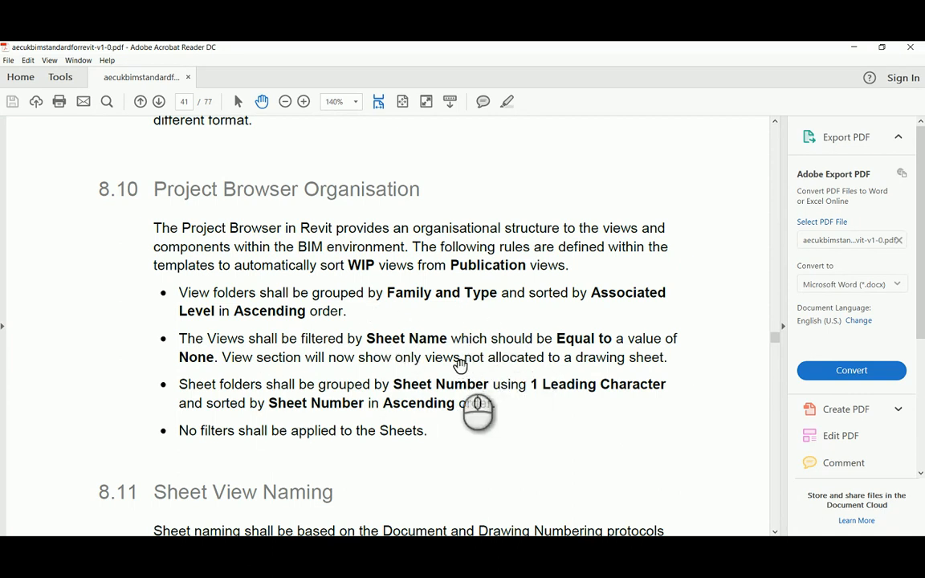
mouse_move(448, 347)
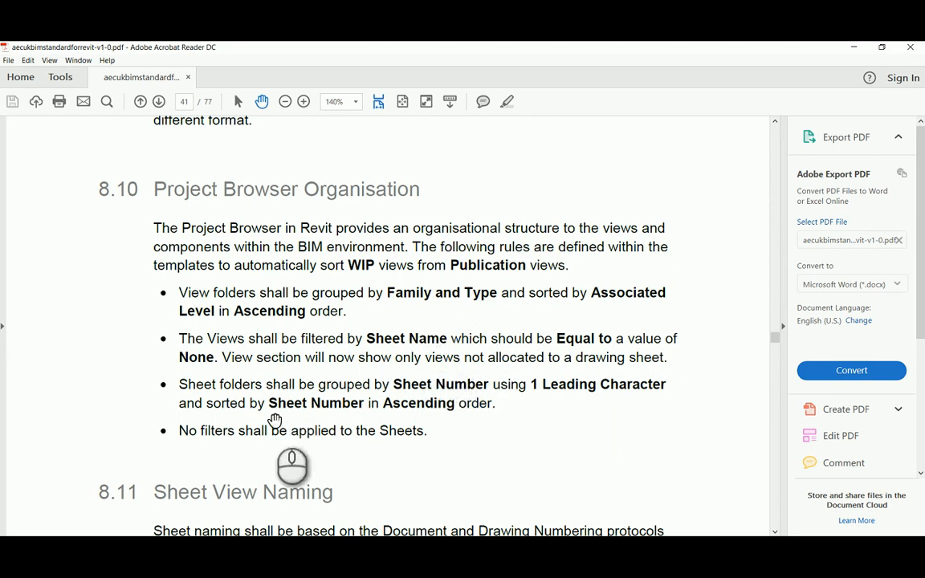
mouse_move(379, 466)
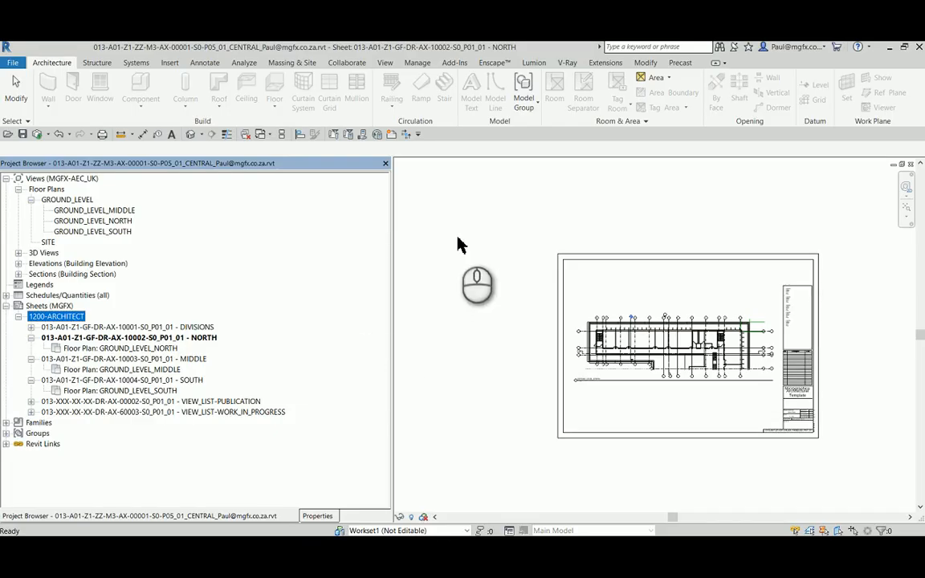
mouse_move(774, 265)
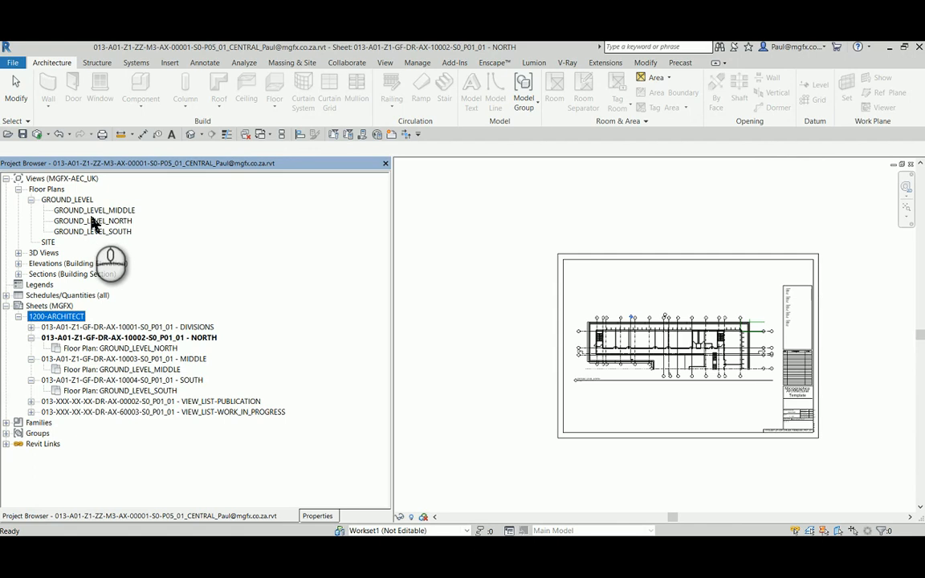
mouse_move(681, 379)
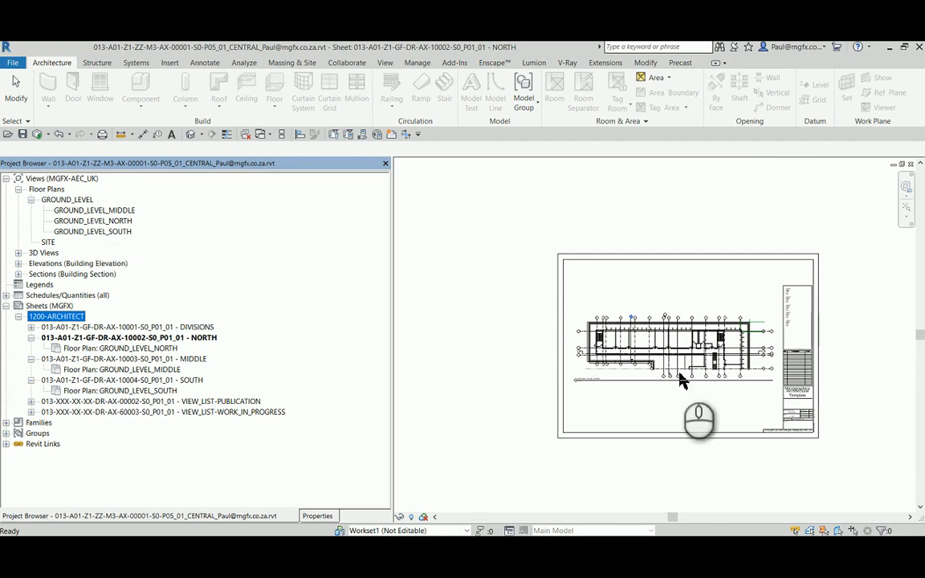
mouse_move(747, 336)
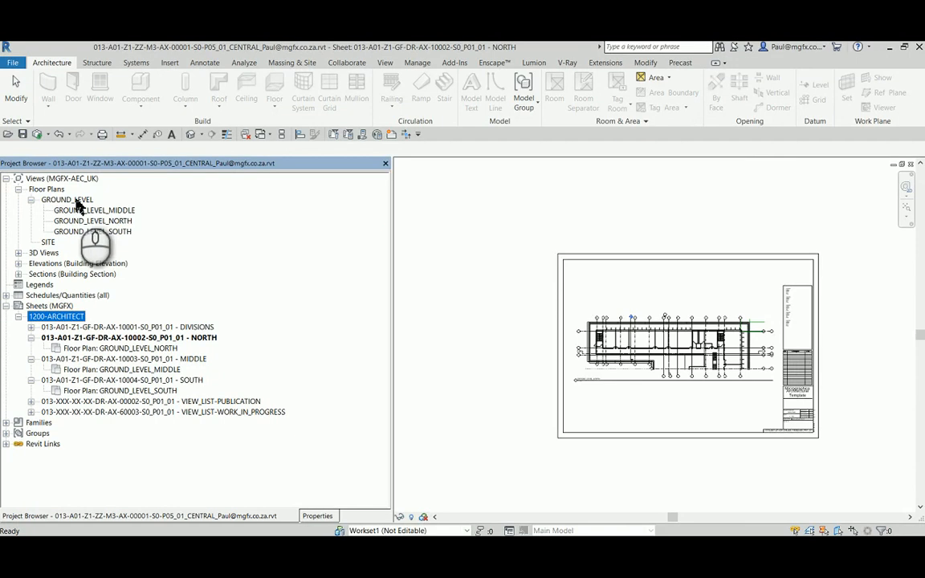
- Select the parent GROUND_LEVEL floor plan and review its right-click actions without duplicating it
left_click(67, 200)
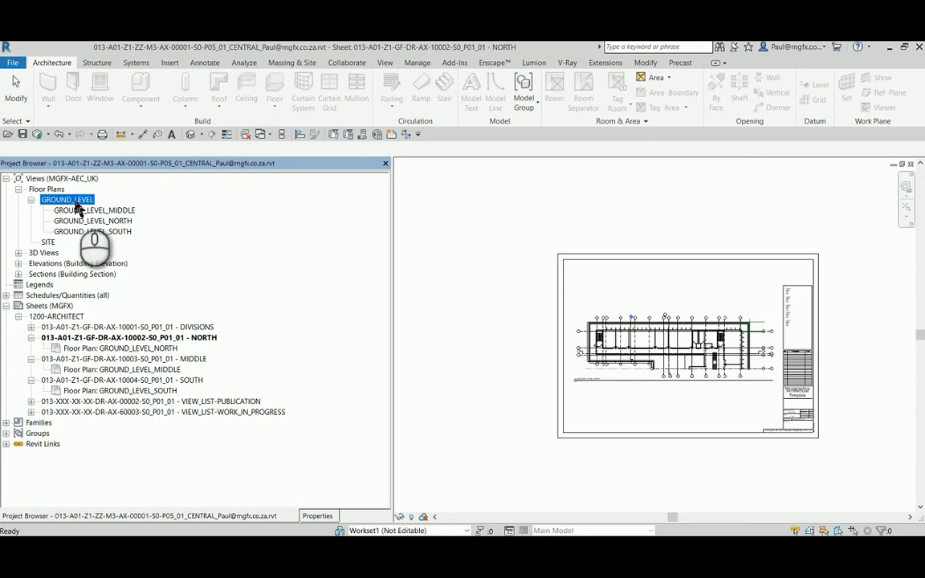
right_click(67, 199)
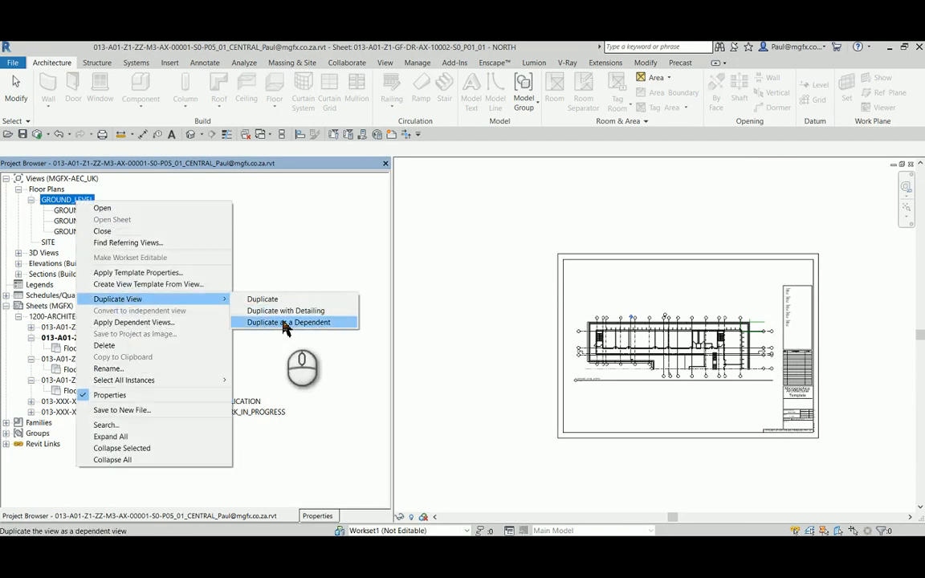
left_click(290, 321)
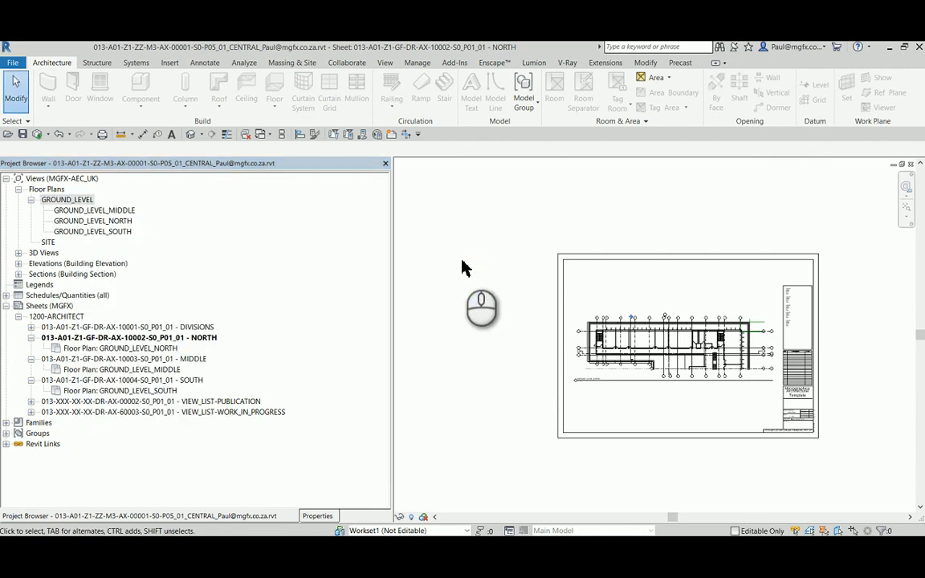
mouse_move(126, 222)
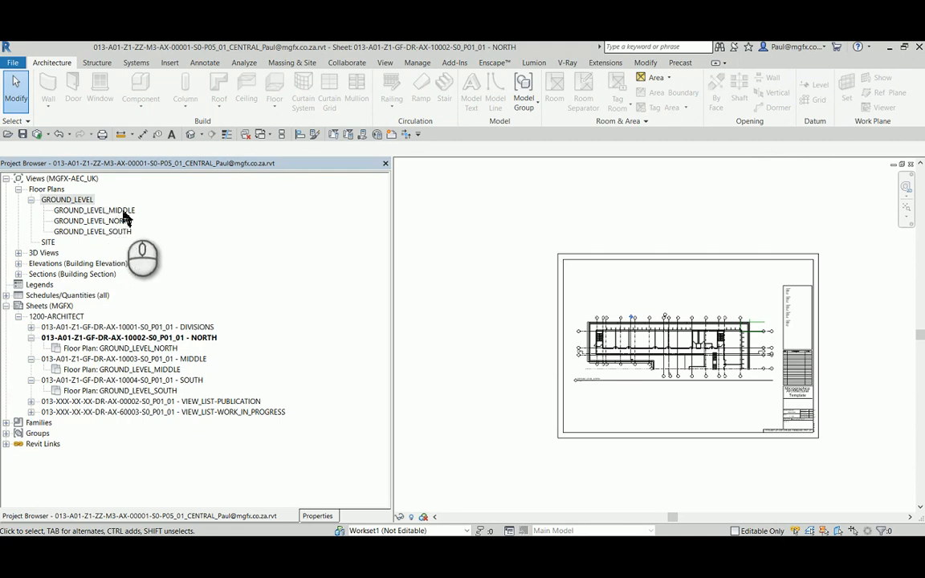
mouse_move(80, 218)
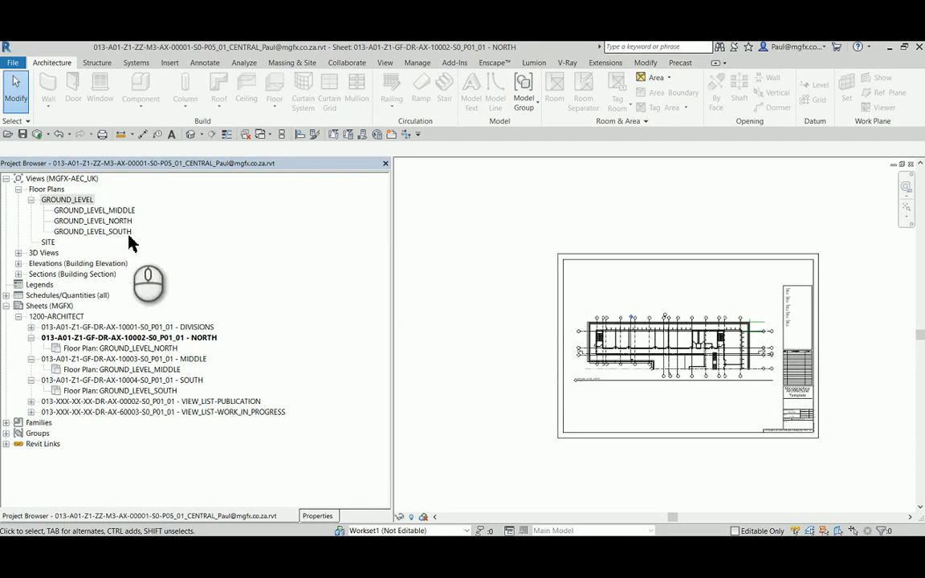
mouse_move(190, 370)
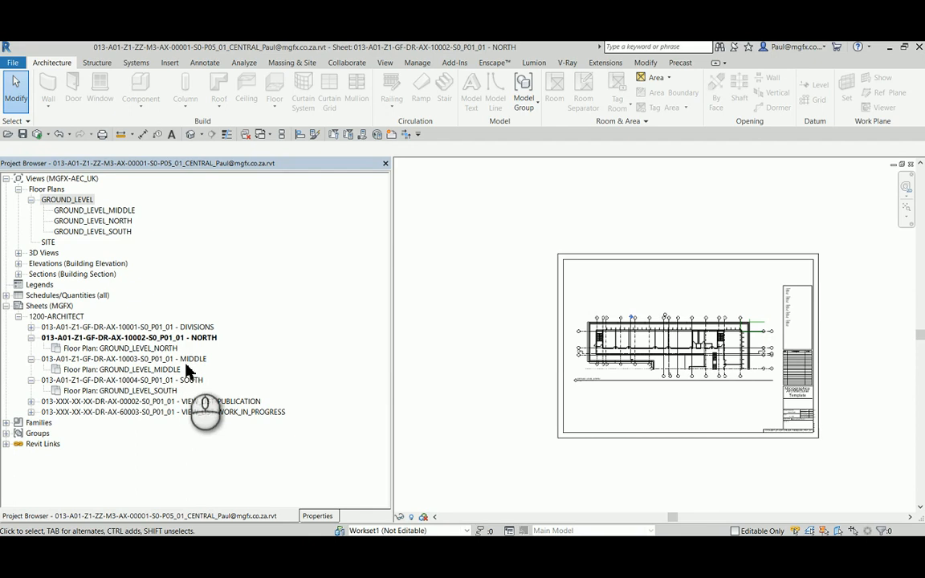
mouse_move(160, 393)
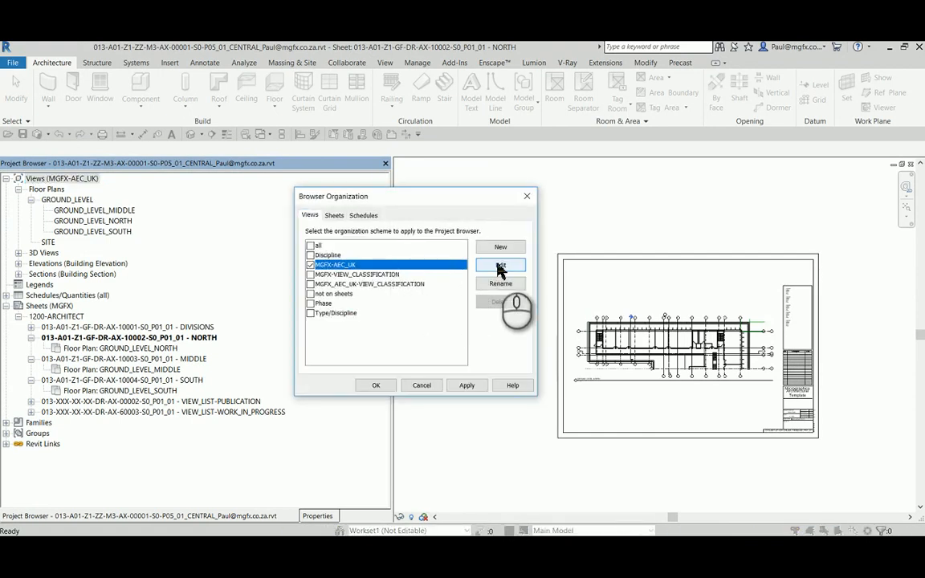
- Inspect the MGFX-AEC_UK browser organization filter rules, leave them unchanged, and reselect GROUND_LEVEL
left_click(501, 267)
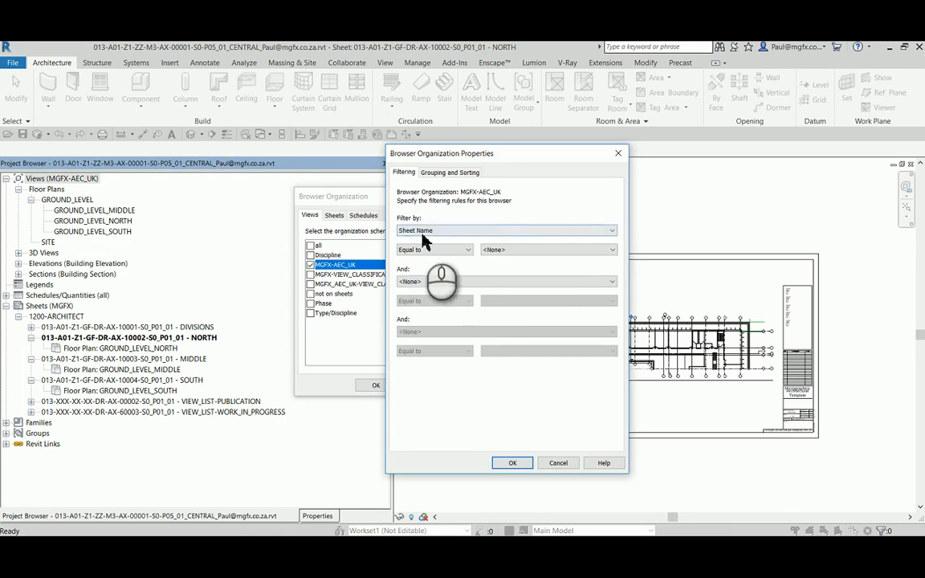
mouse_move(517, 257)
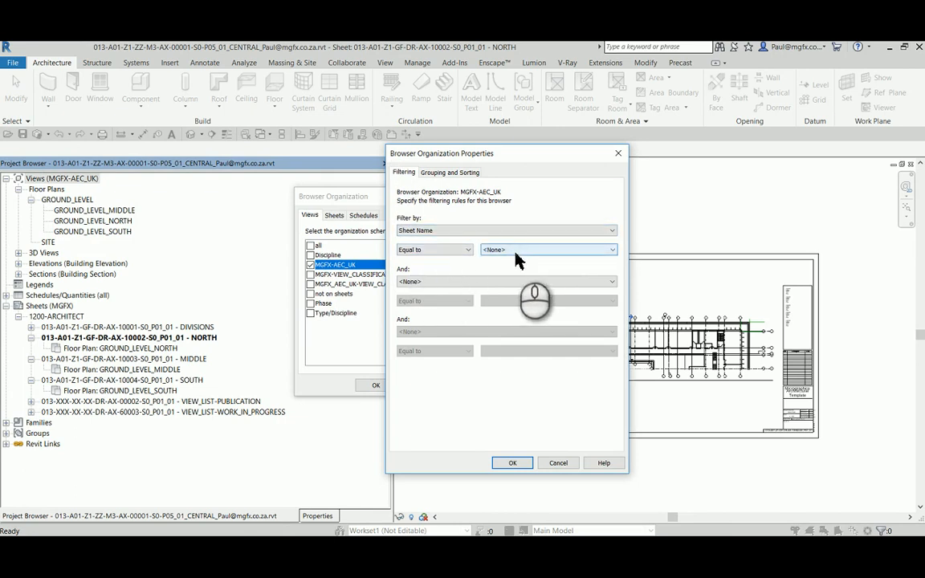
left_click(557, 463)
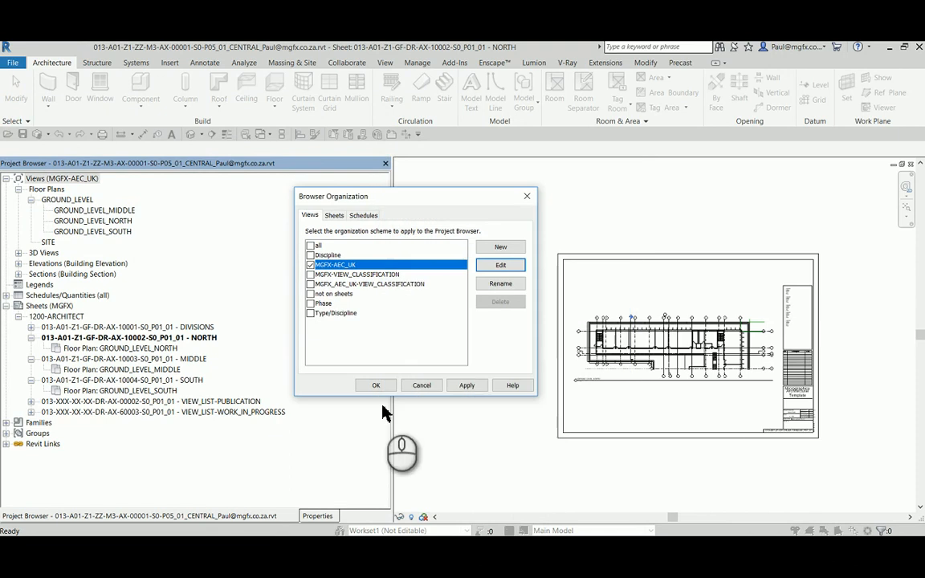
mouse_move(421, 386)
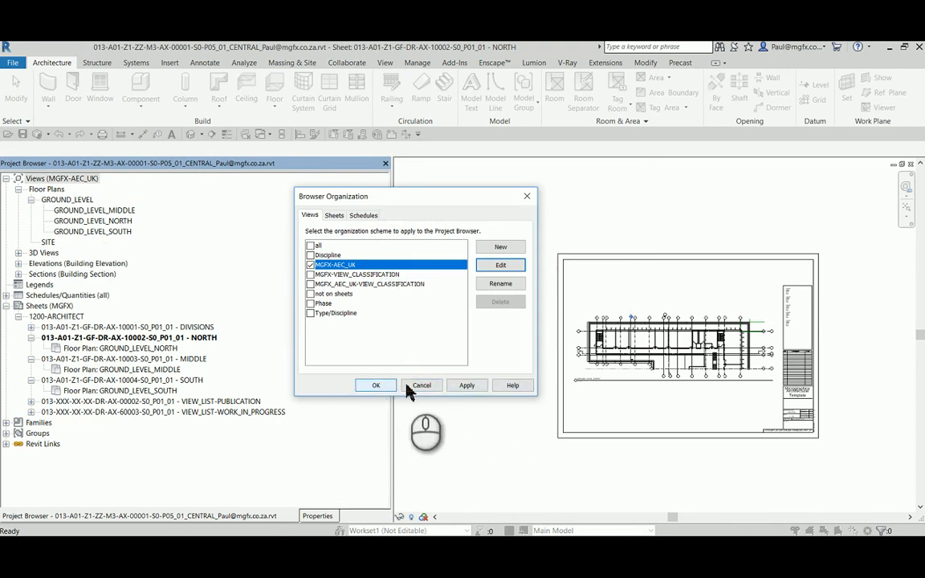
left_click(375, 385)
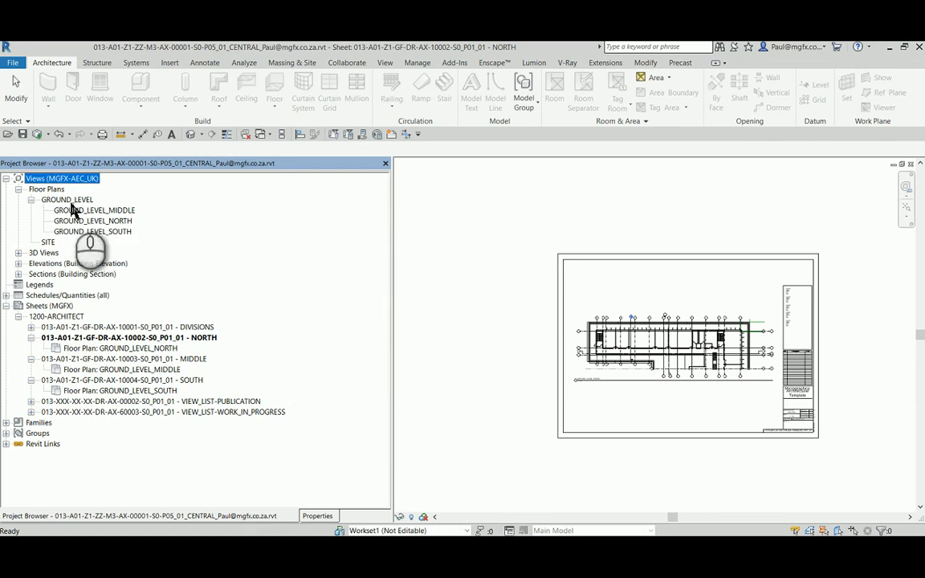
left_click(68, 200)
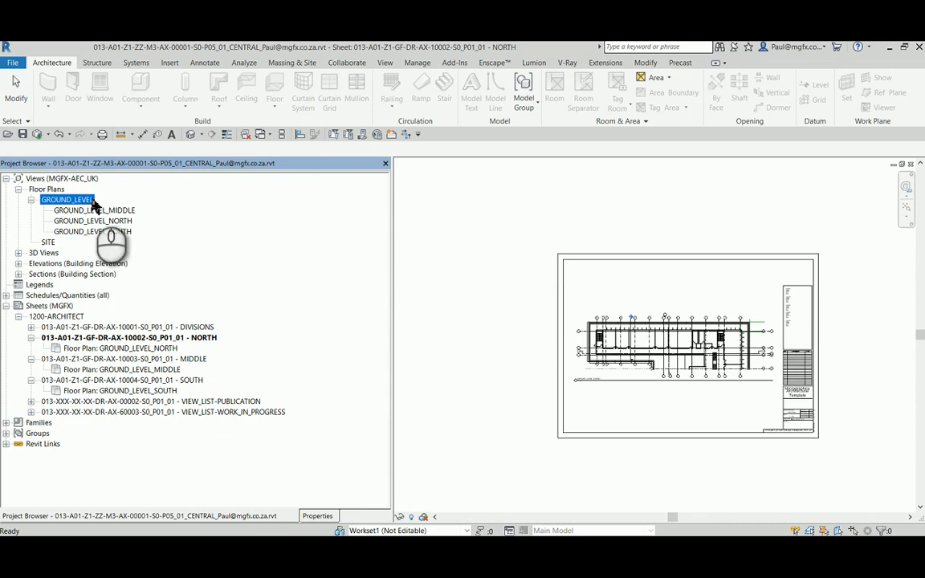
mouse_move(192, 255)
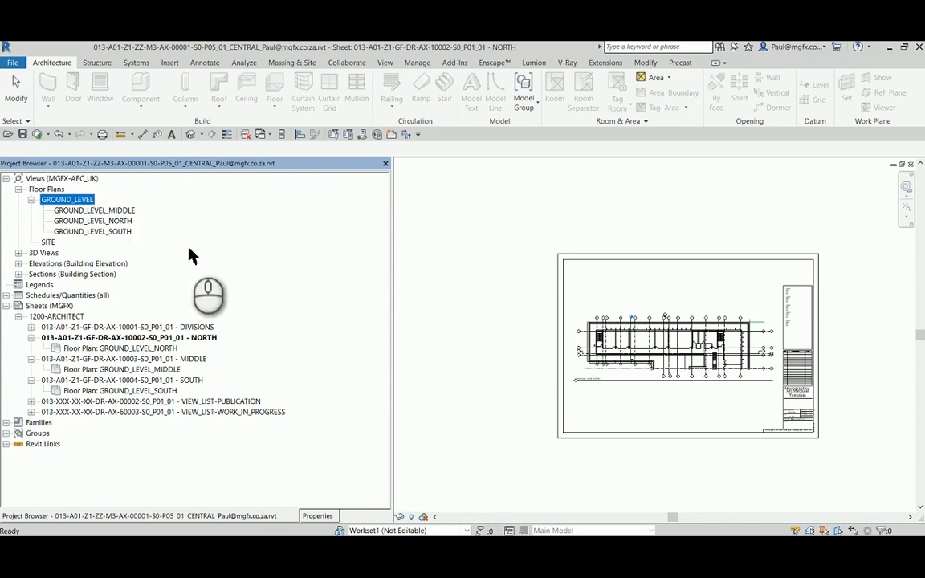
mouse_move(191, 398)
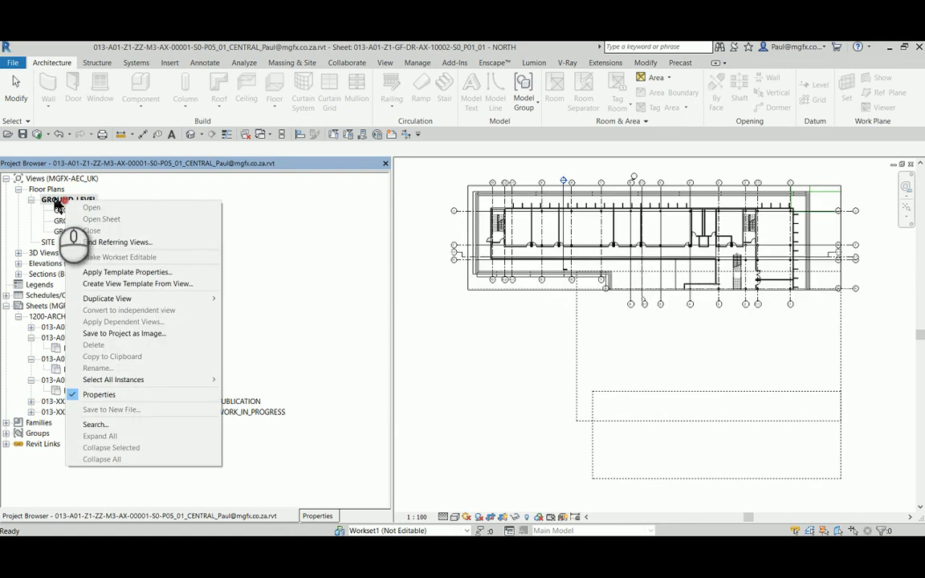
mouse_move(111, 410)
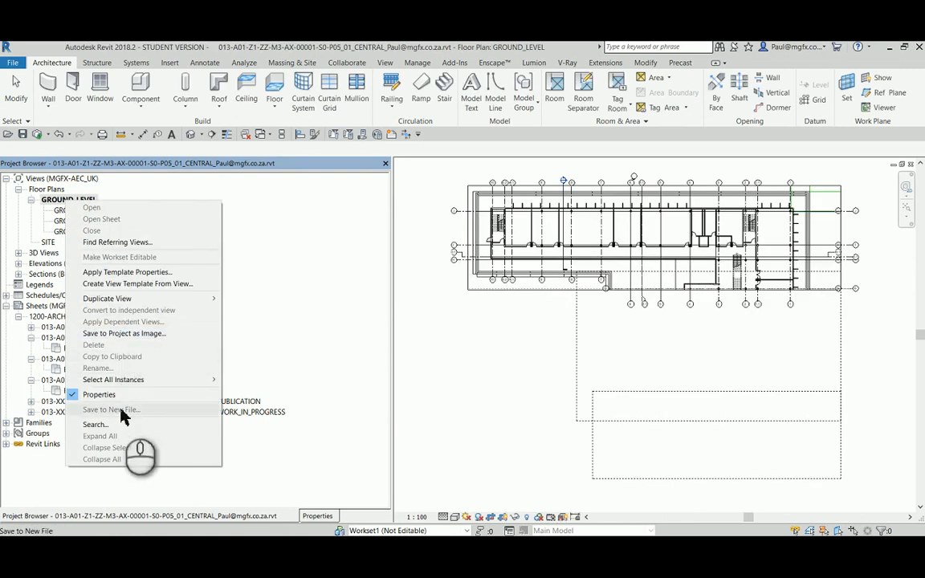
mouse_move(442, 347)
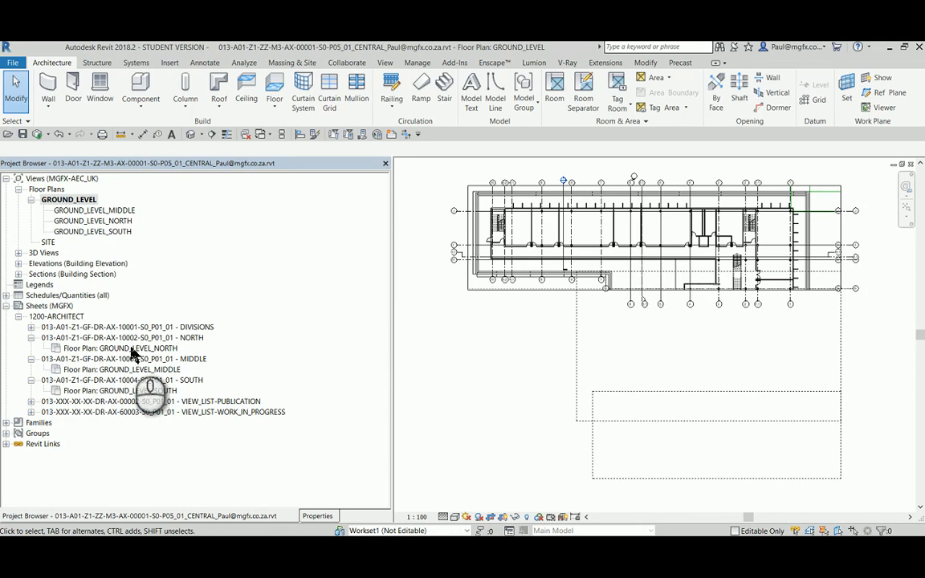
mouse_move(130, 414)
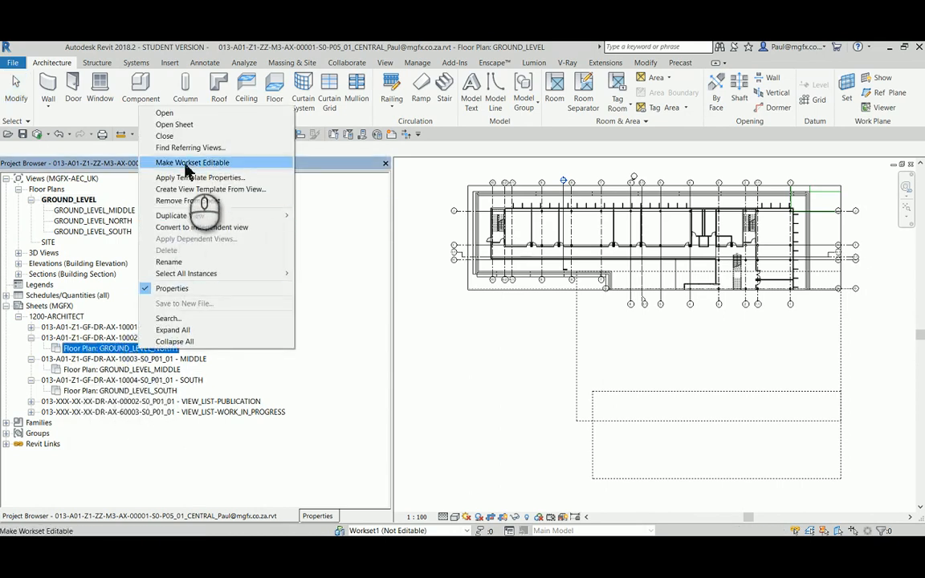
mouse_move(178, 216)
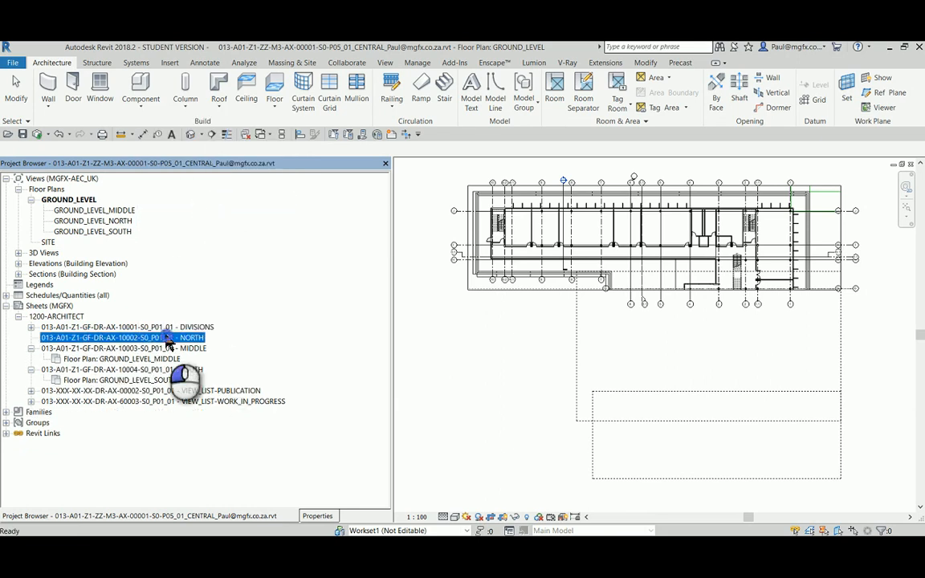
- Place the GROUND_LEVEL view on the ground-floor NORTH sheet in place of GROUND_LEVEL_NORTH
double_click(122, 338)
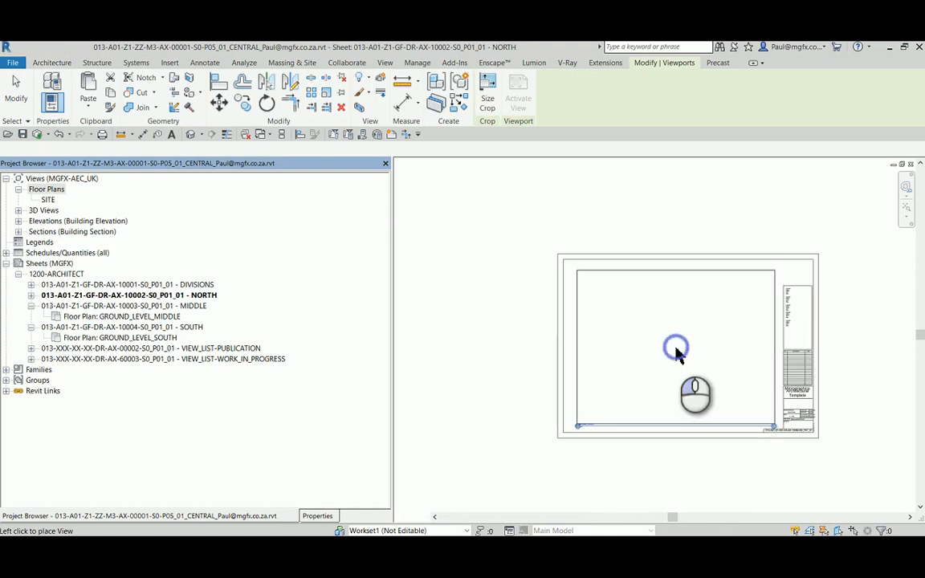
left_click(674, 350)
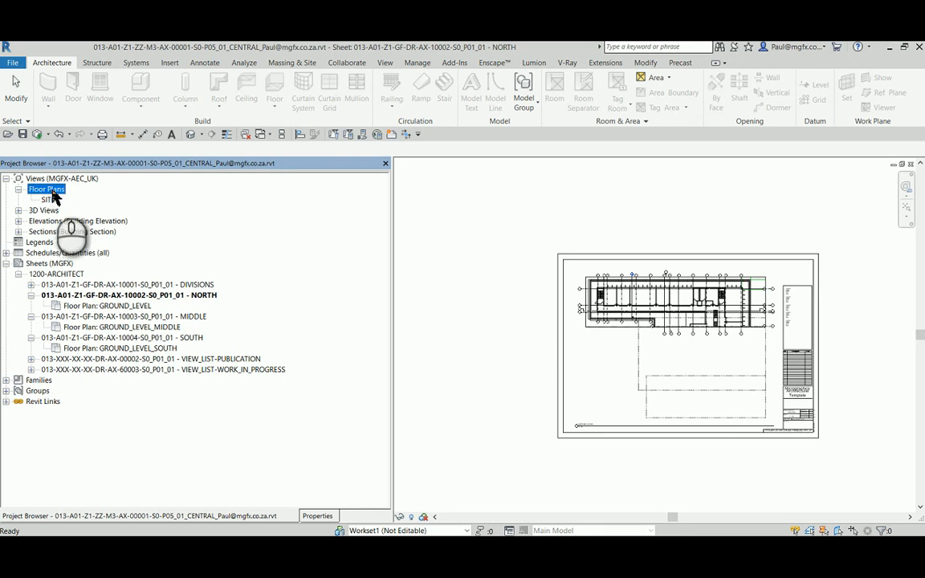
mouse_move(441, 260)
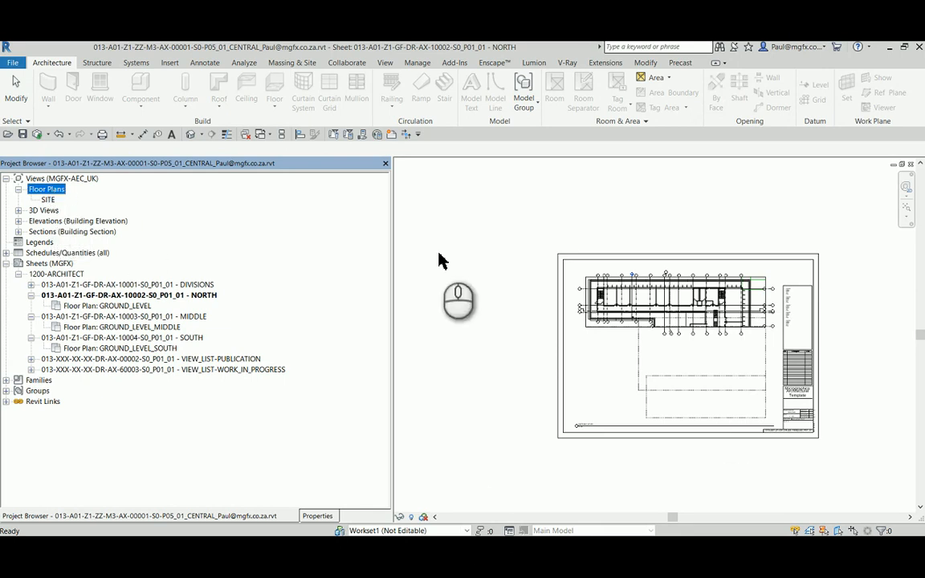
mouse_move(269, 313)
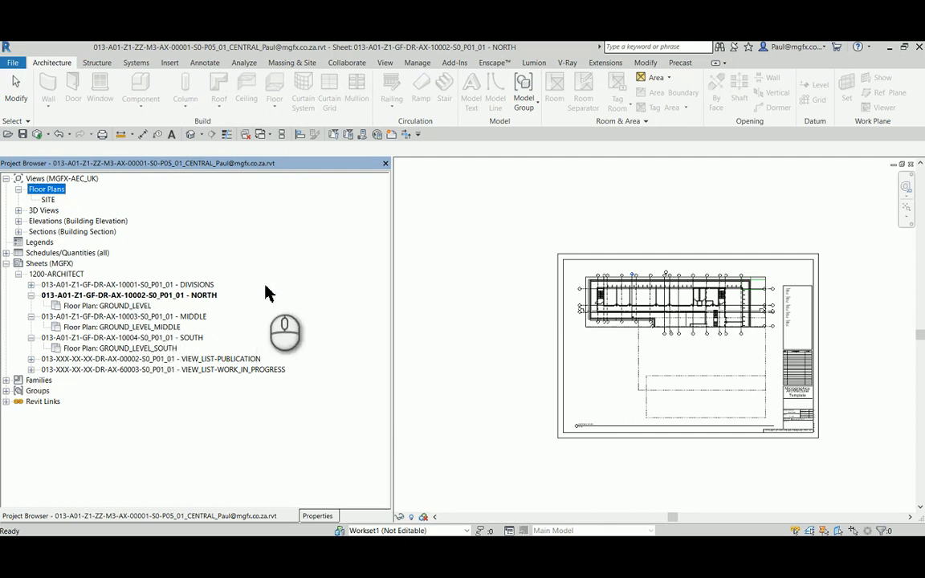
mouse_move(479, 354)
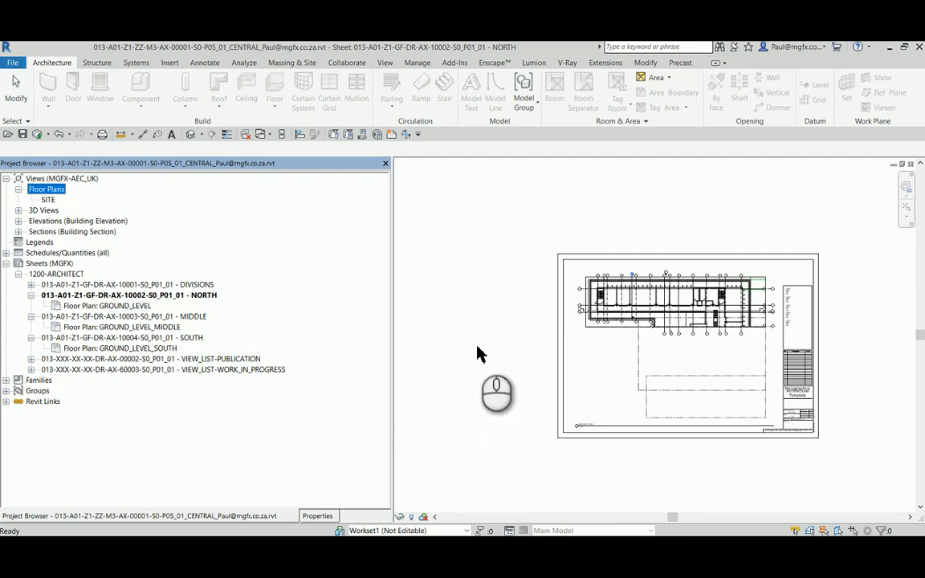
mouse_move(257, 440)
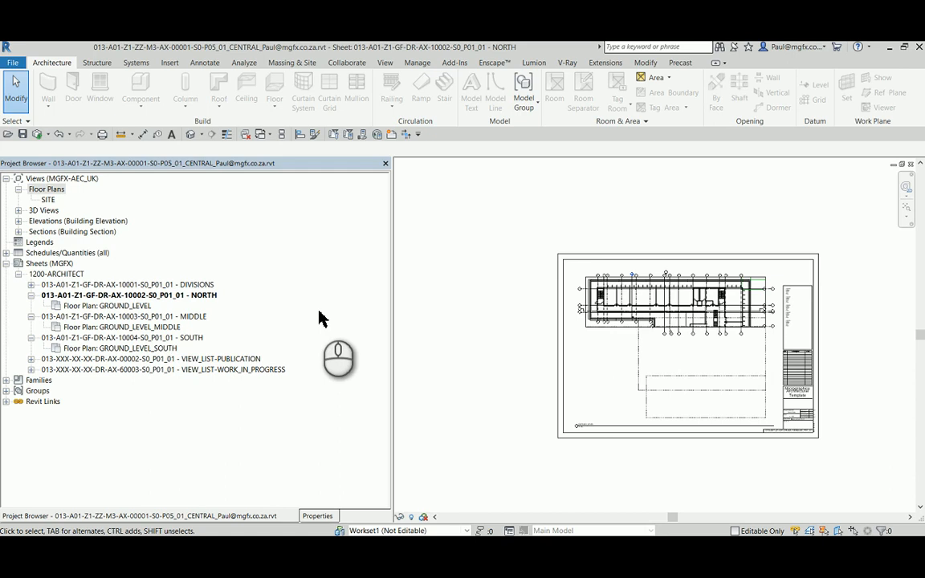
mouse_move(463, 299)
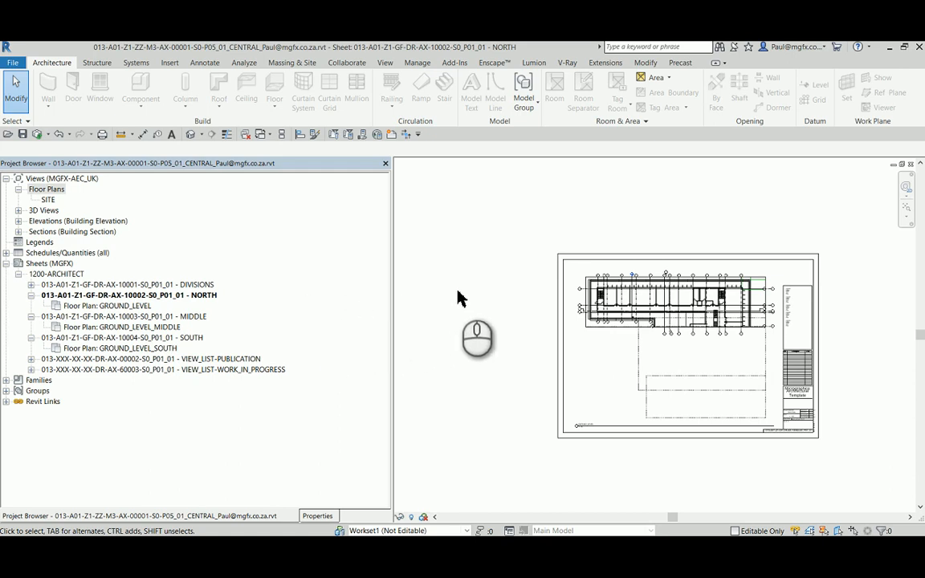